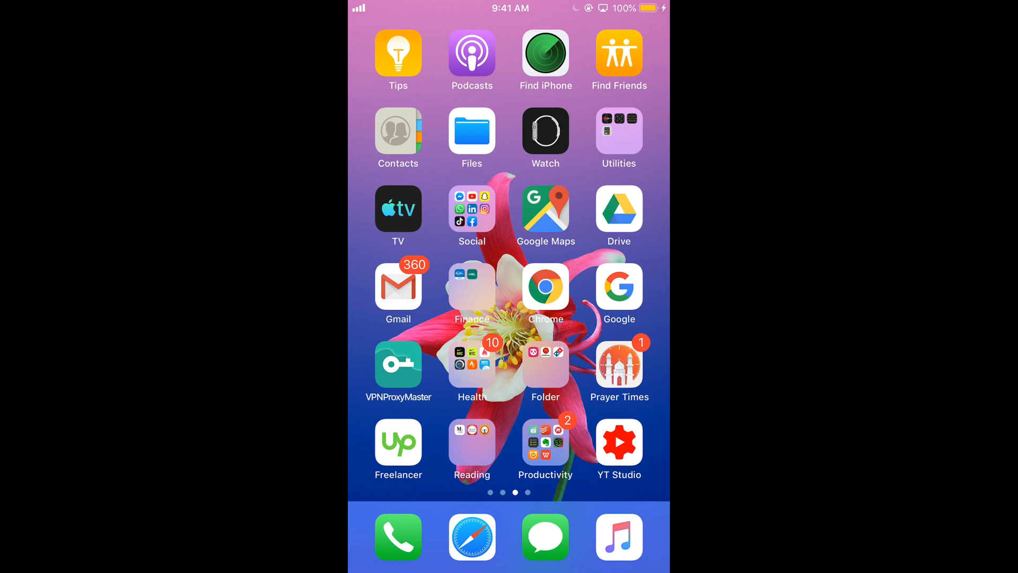
# Step: Launch Google Drive and show the Home list of recent files
pyautogui.click(619, 209)
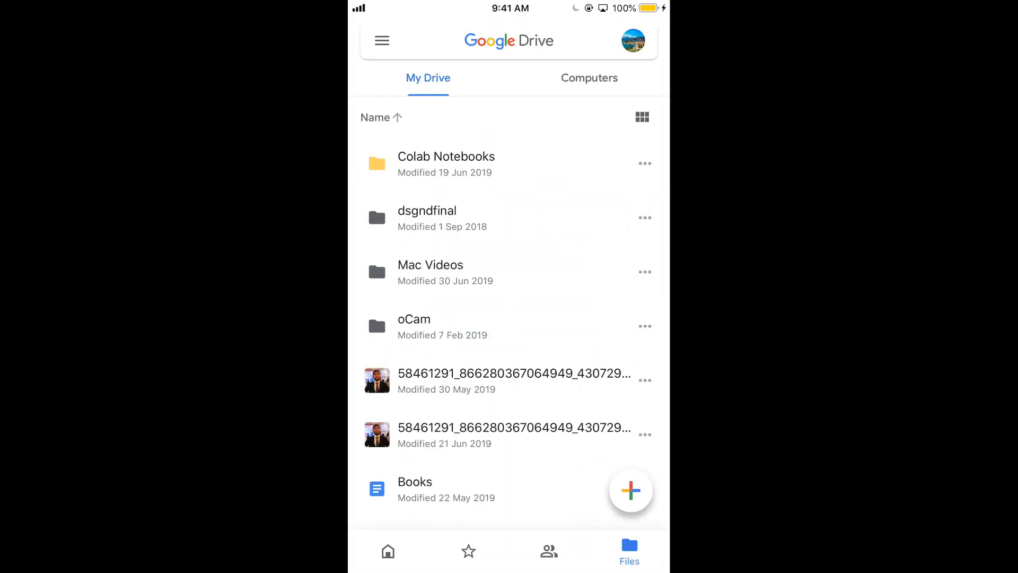
pyautogui.click(386, 550)
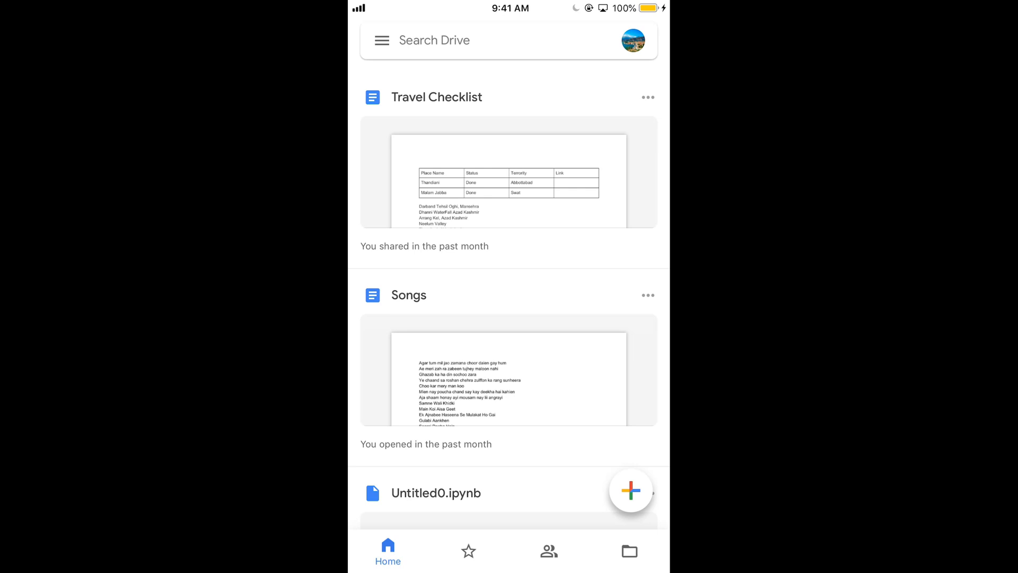
# Step: Open Share for the Travel Checklist document from its options menu
pyautogui.click(647, 97)
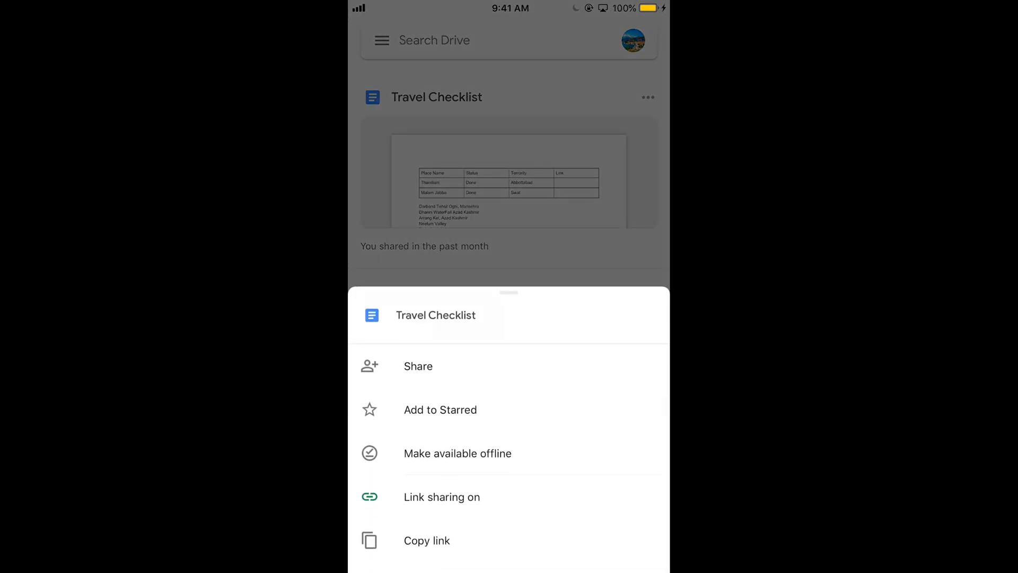
pyautogui.click(418, 366)
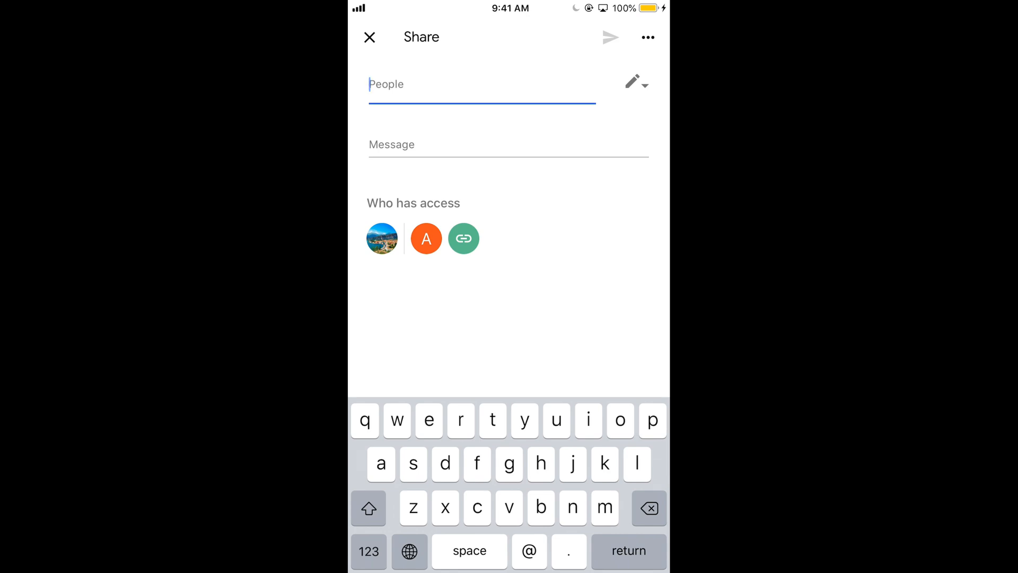
pyautogui.write('kk')
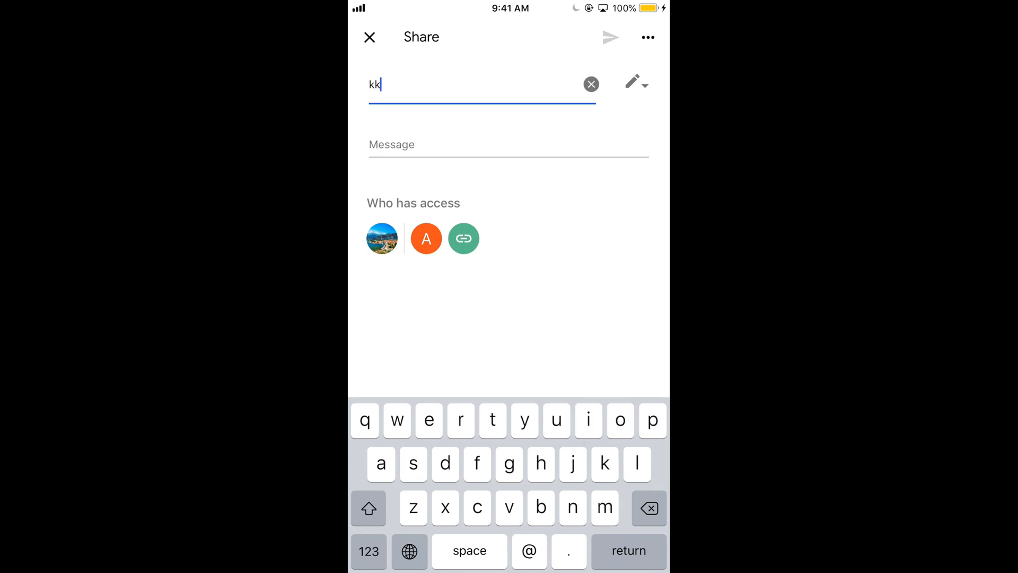
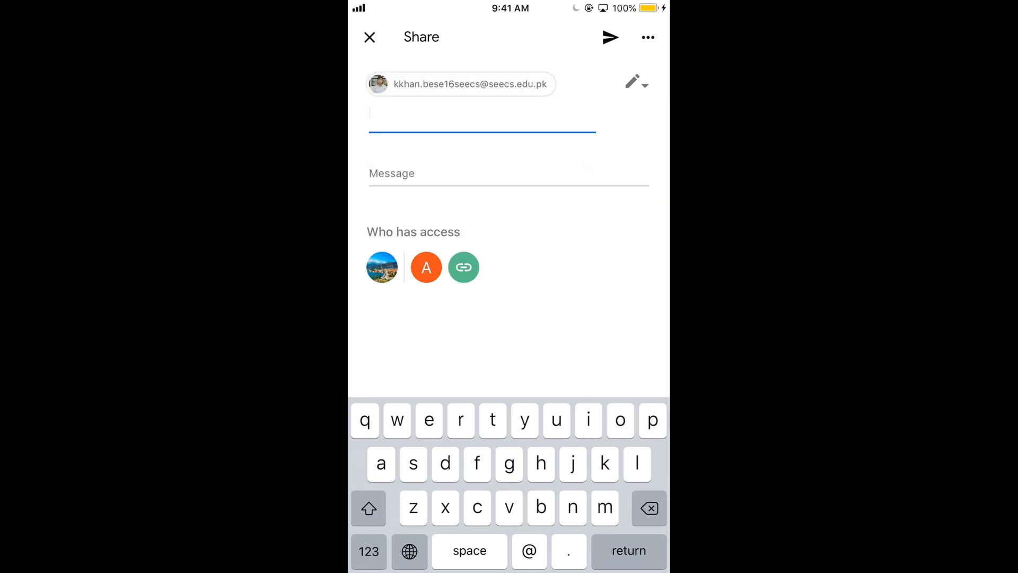
pyautogui.click(508, 174)
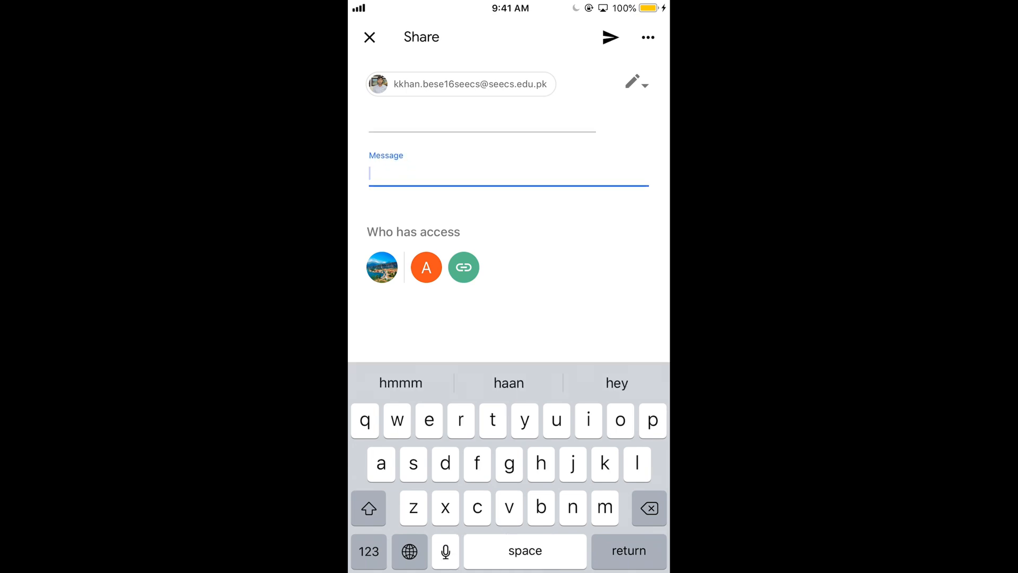
pyautogui.write('hahahahha')
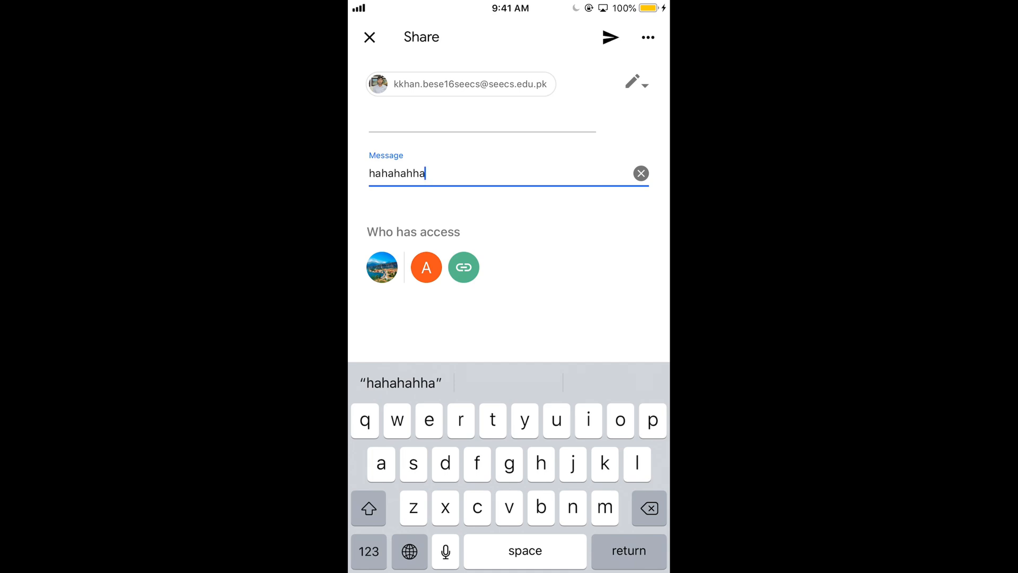
pyautogui.click(608, 37)
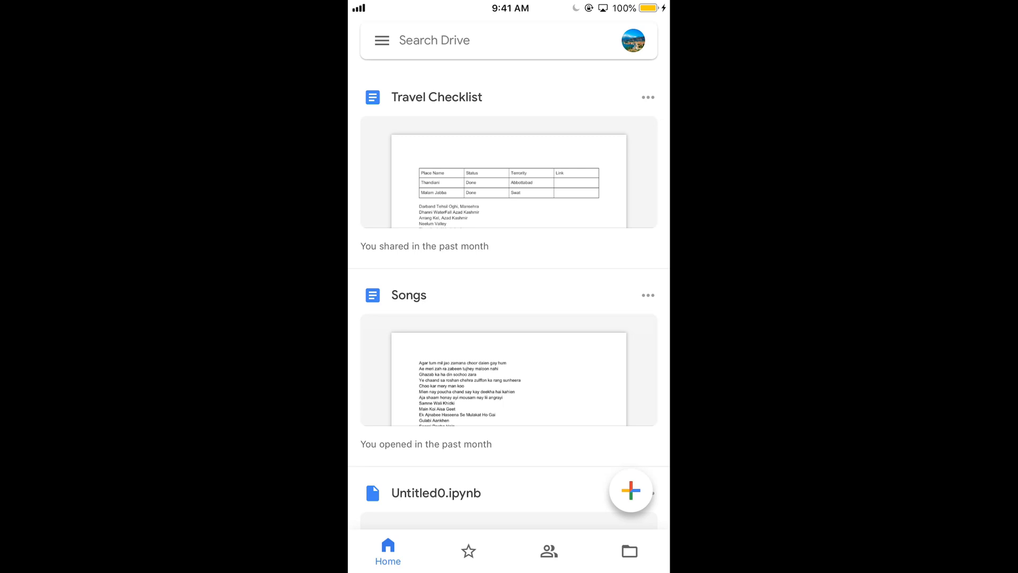
# Step: In the Files list, open Share for the Colab Notebooks folder
pyautogui.click(628, 551)
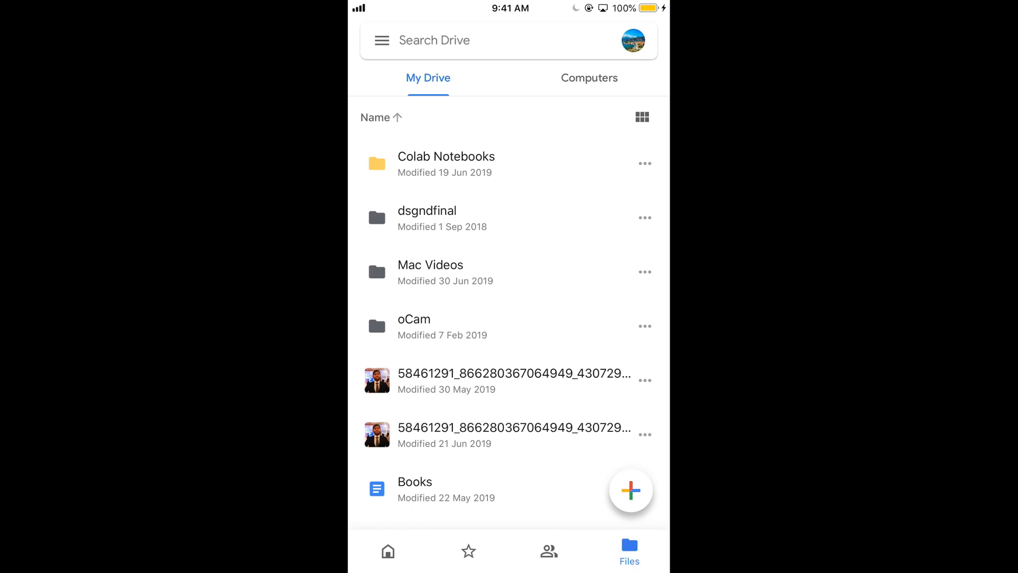
pyautogui.click(644, 163)
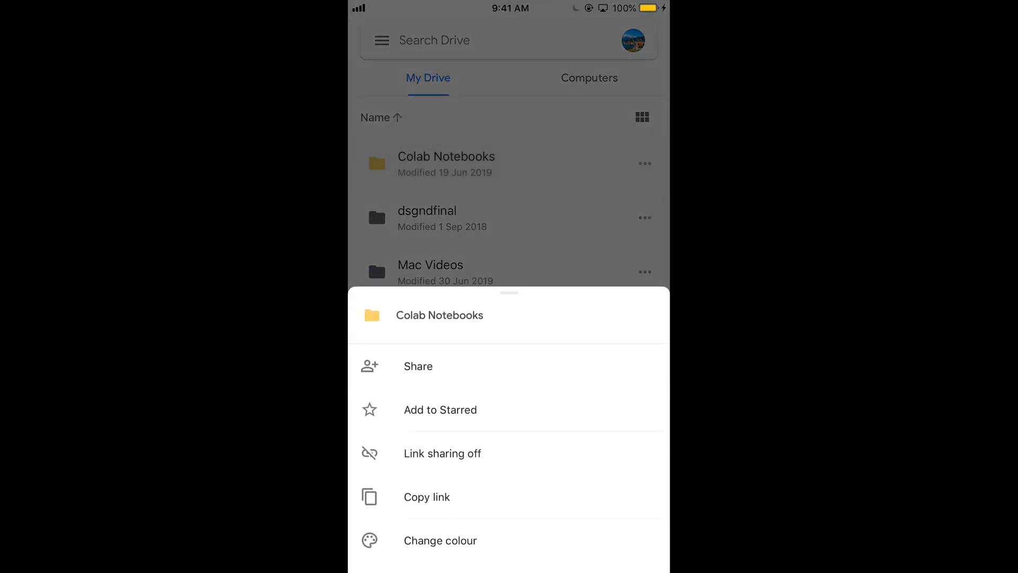
pyautogui.click(417, 366)
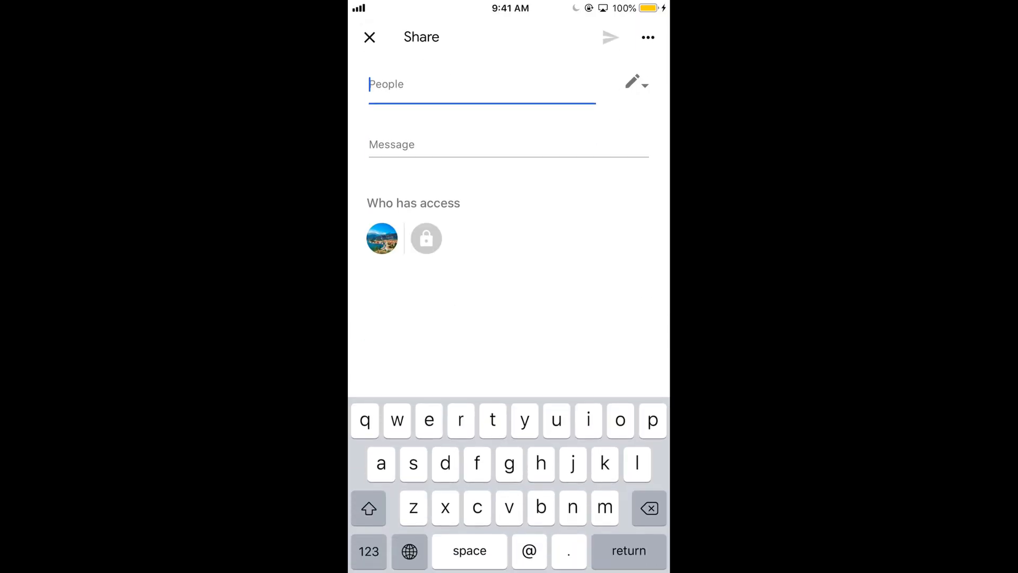
# Step: Add the suggested 'kk' recipient with message 'hhaahhah' and send the folder invitation
pyautogui.write('kk')
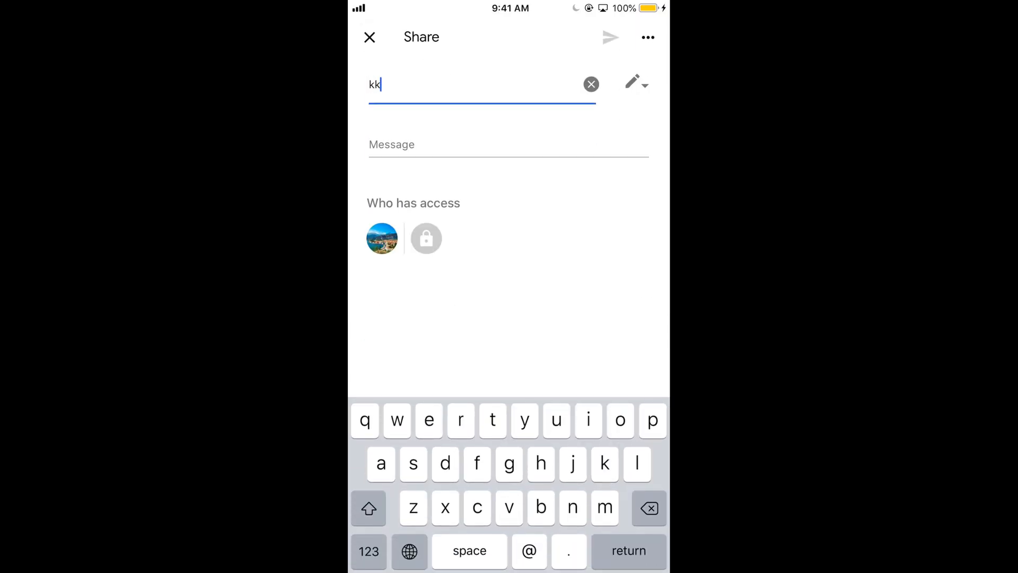
pyautogui.click(461, 84)
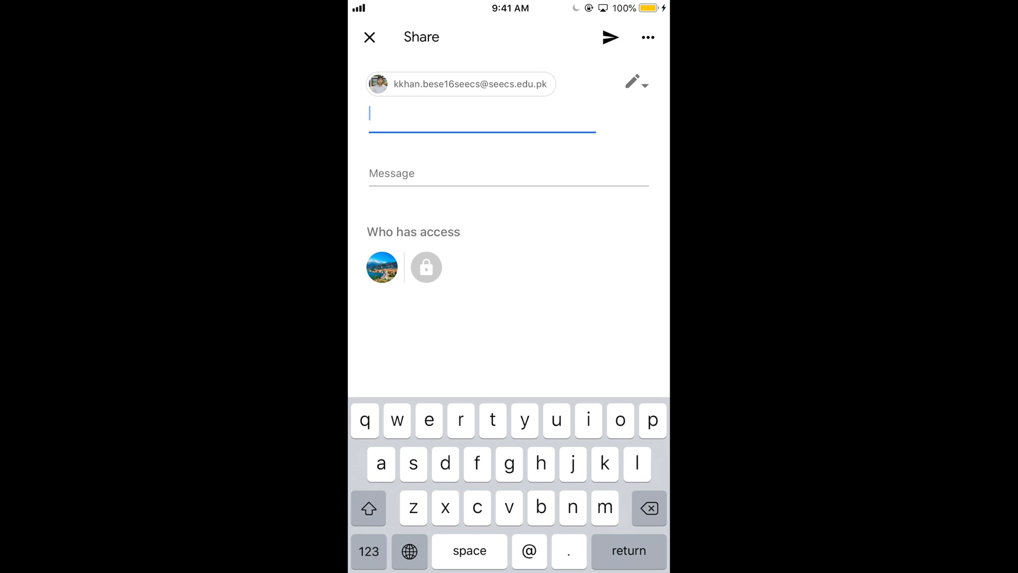
pyautogui.write('hhaahhah')
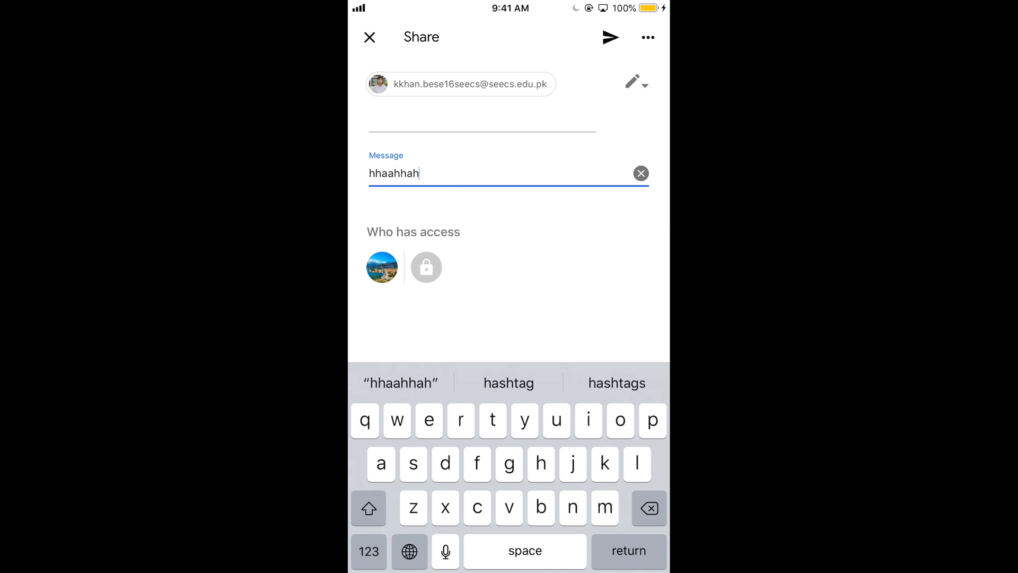
pyautogui.click(609, 37)
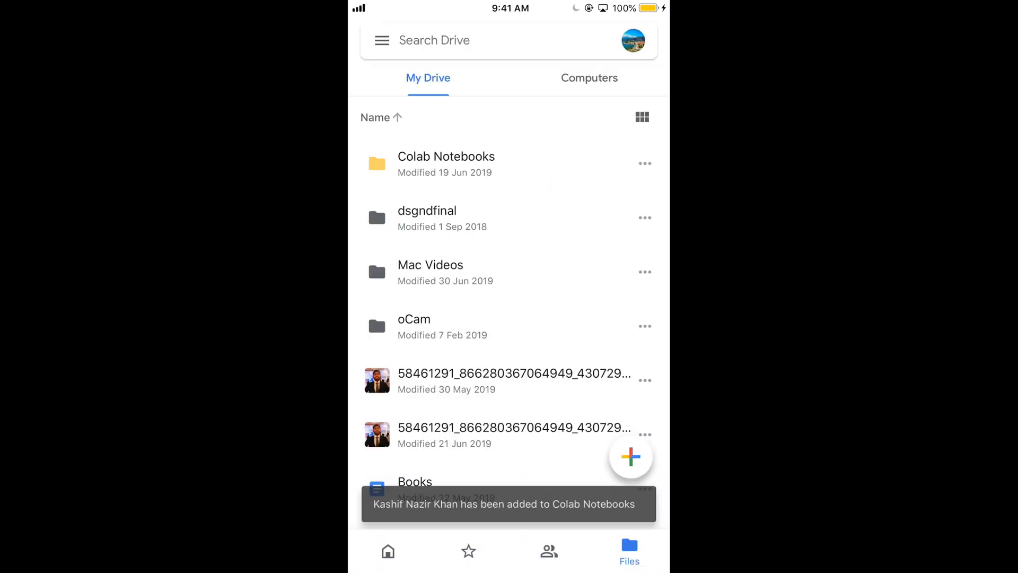